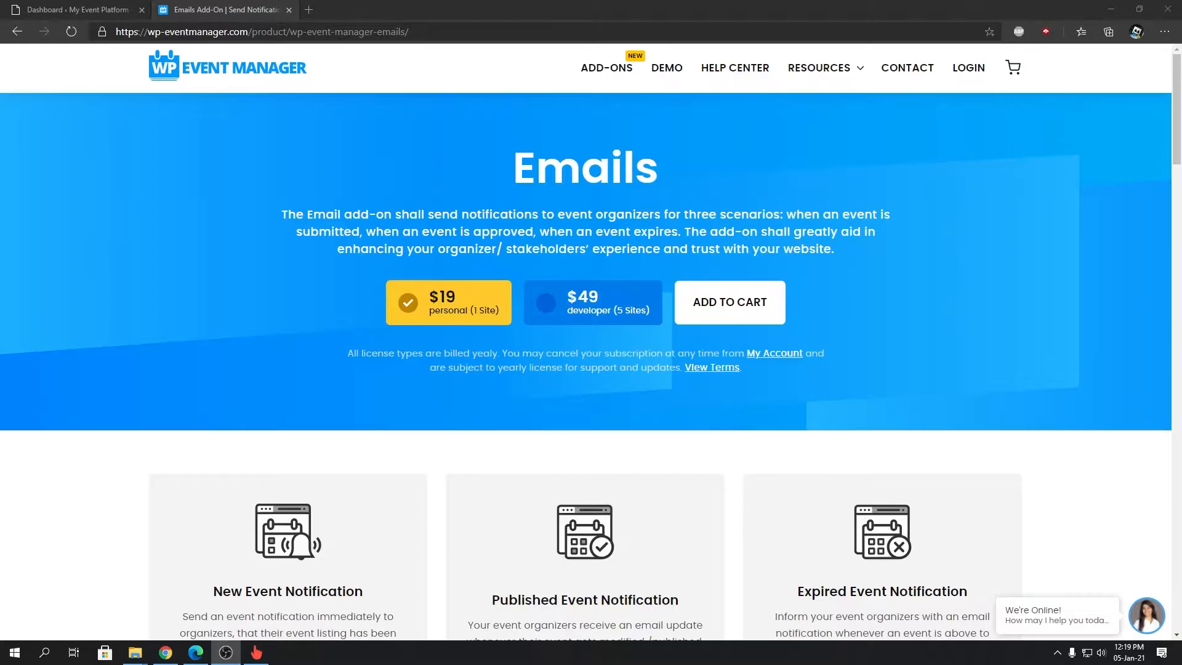
mouse_move(645, 231)
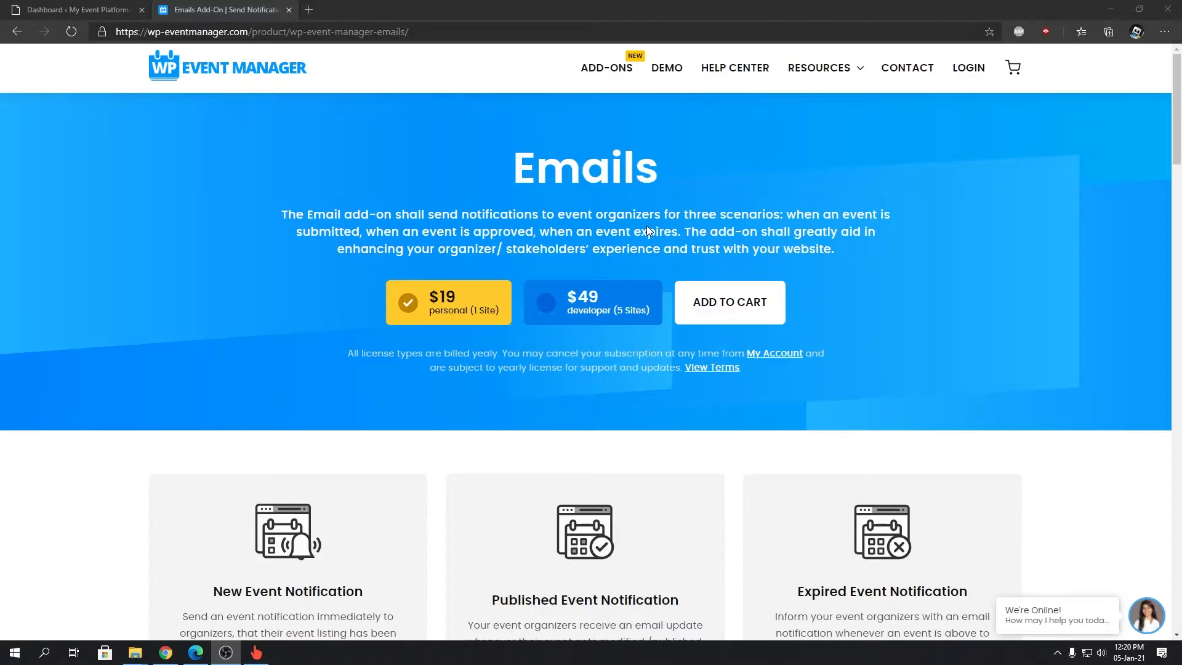
mouse_move(552, 244)
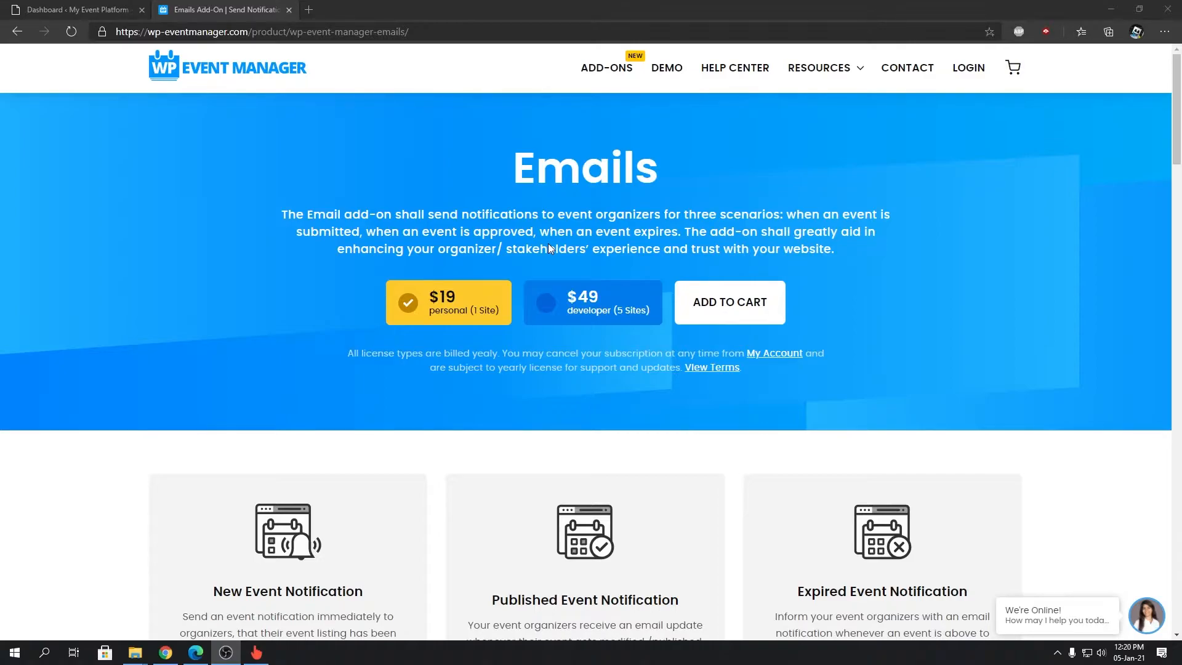
mouse_move(433, 338)
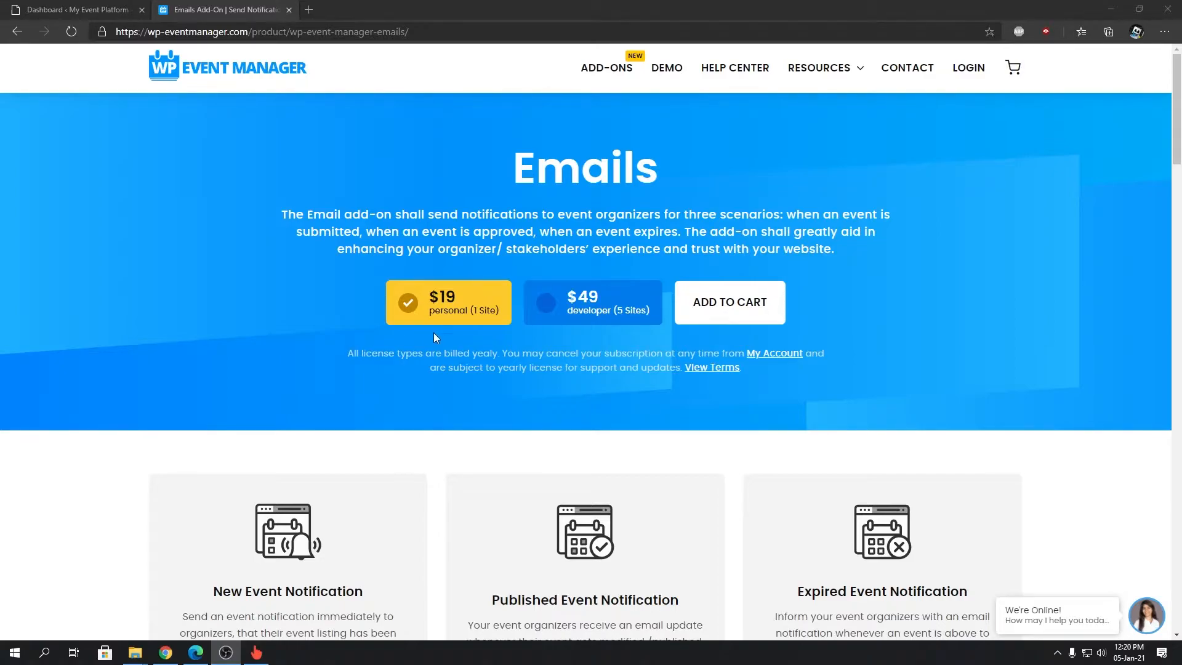
mouse_move(458, 313)
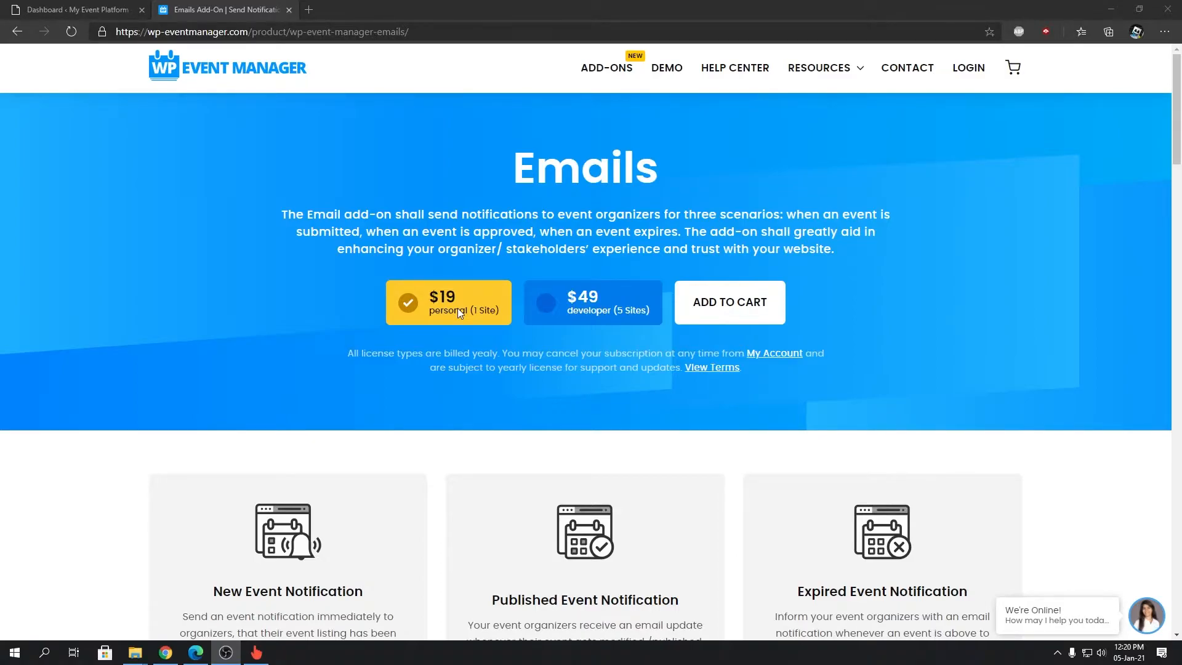
scroll(down, 3)
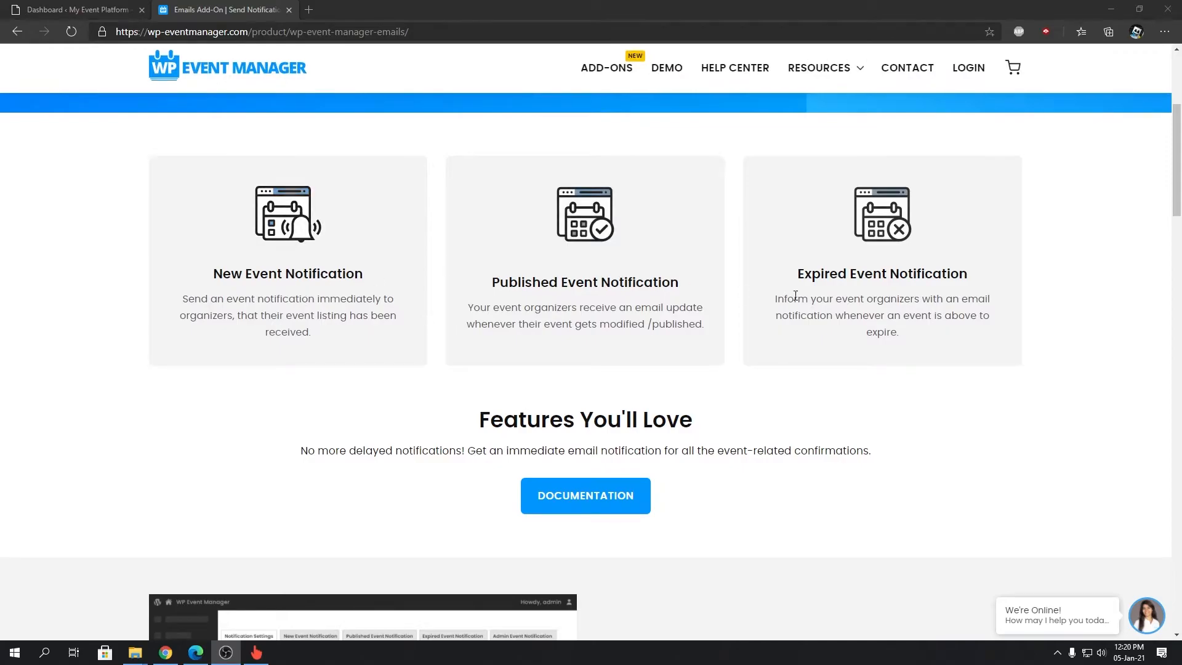
mouse_move(281, 273)
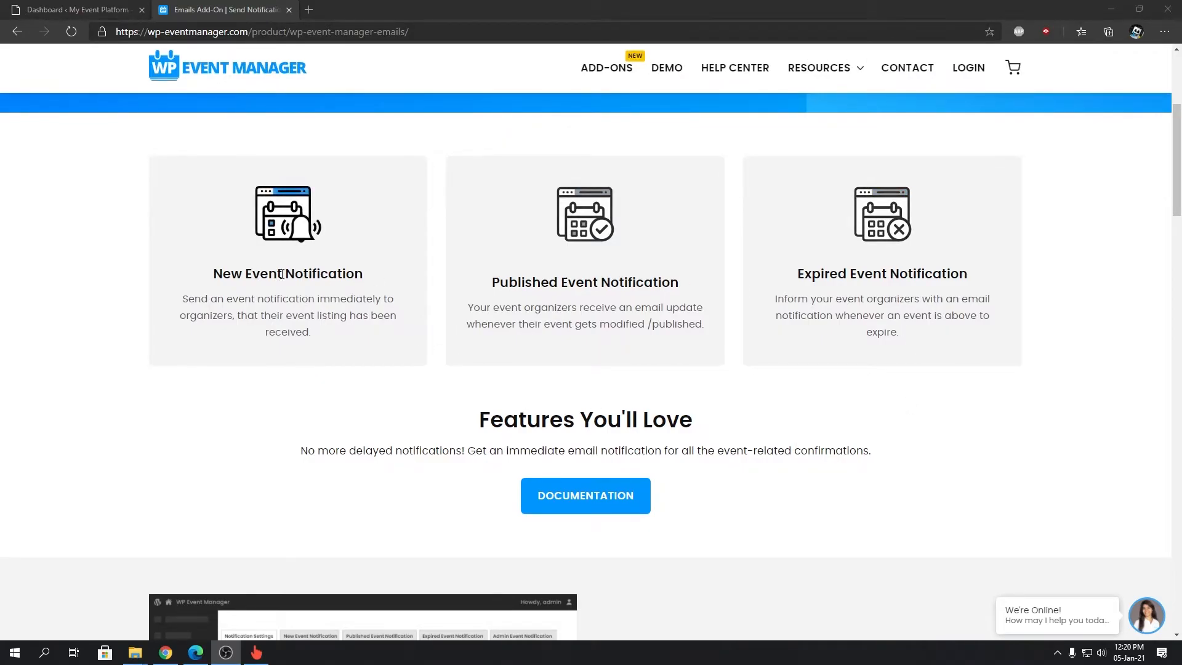
scroll(up, 3)
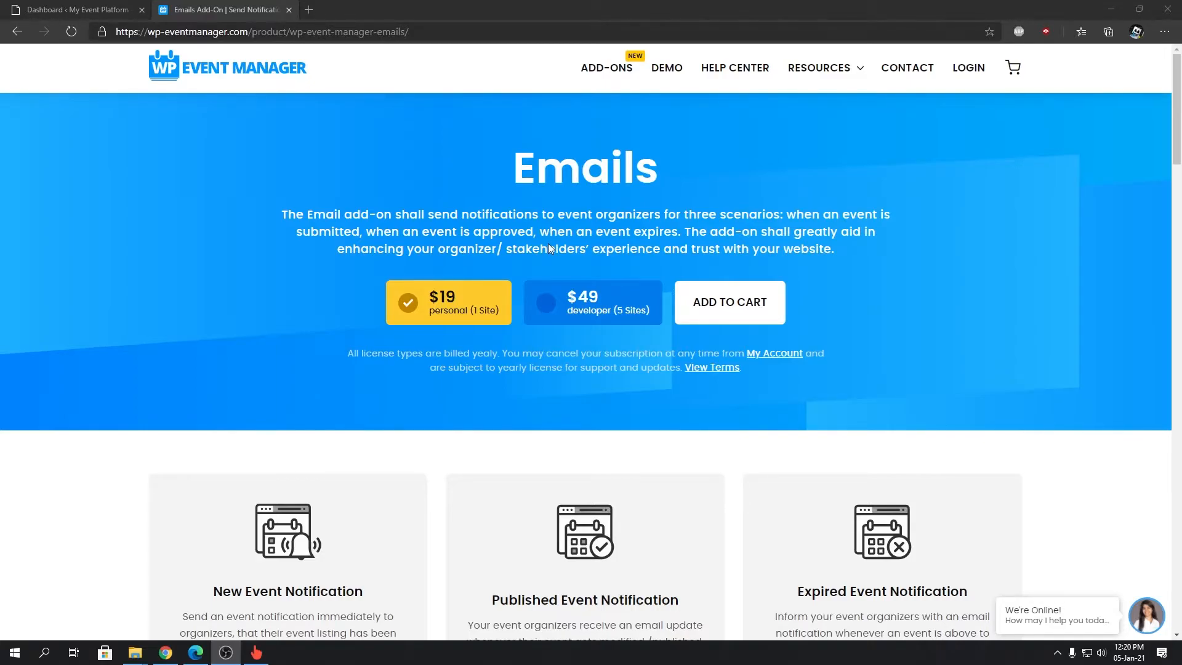
mouse_move(434, 336)
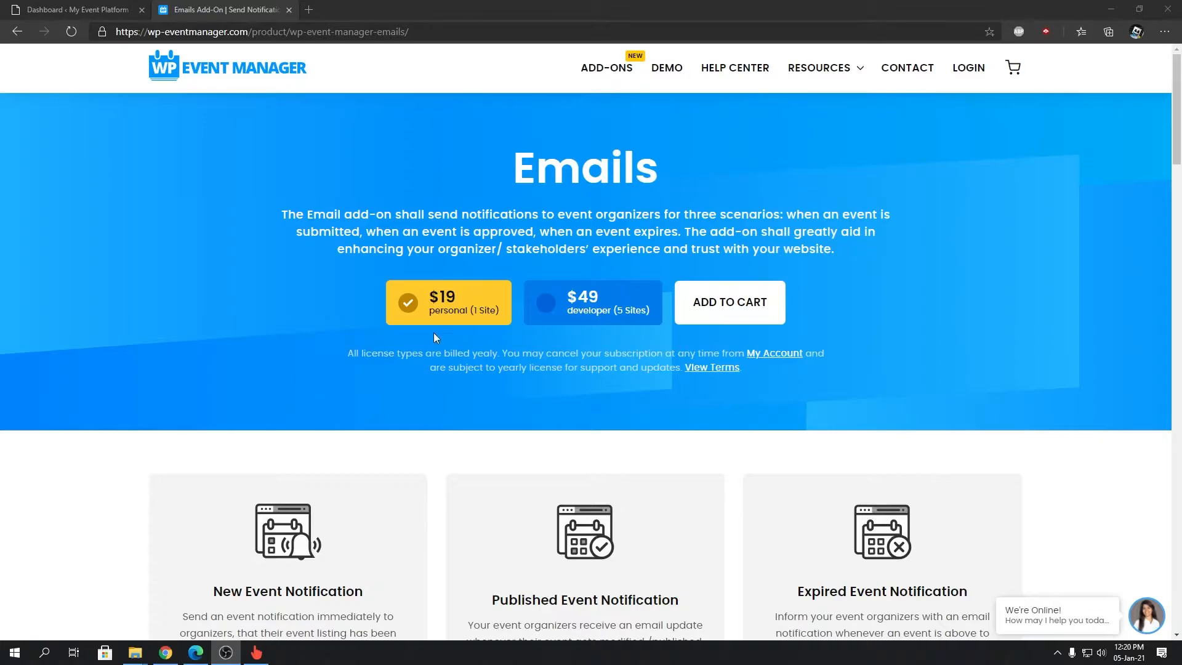
mouse_move(456, 317)
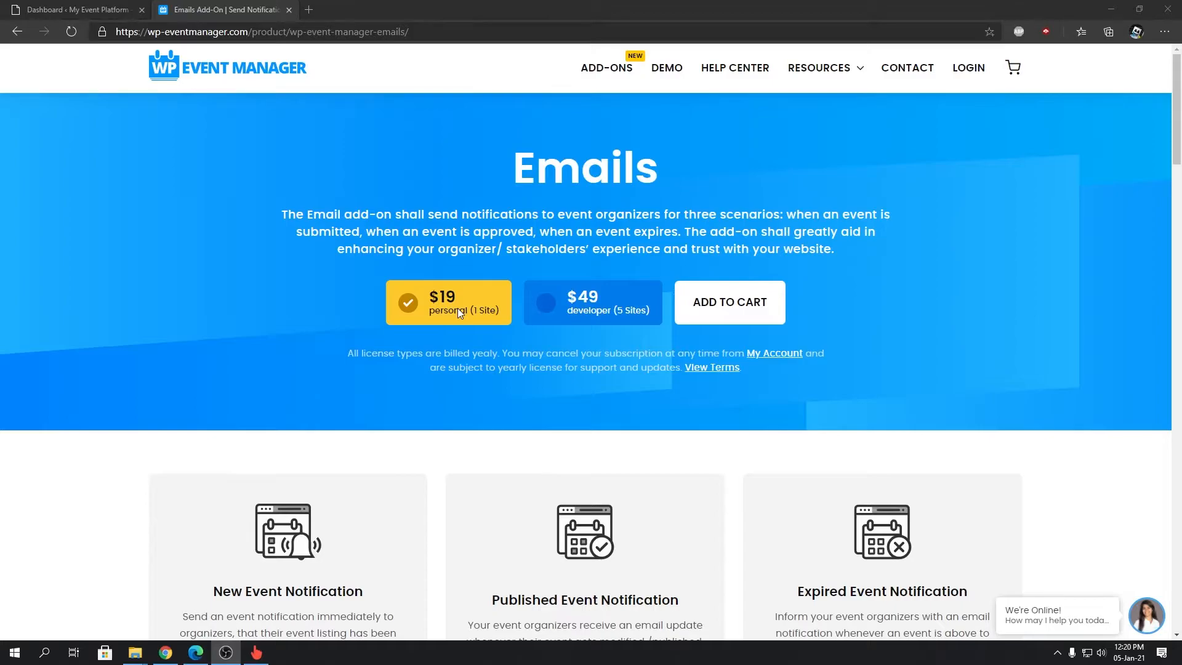
scroll(down, 3)
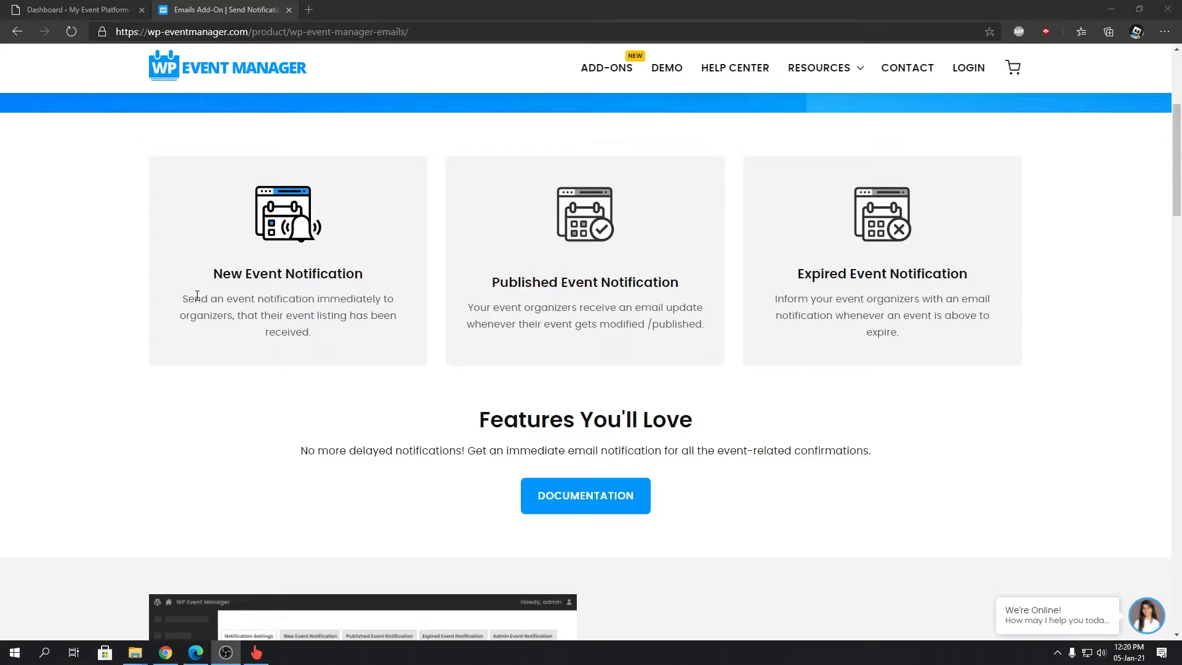
mouse_move(338, 298)
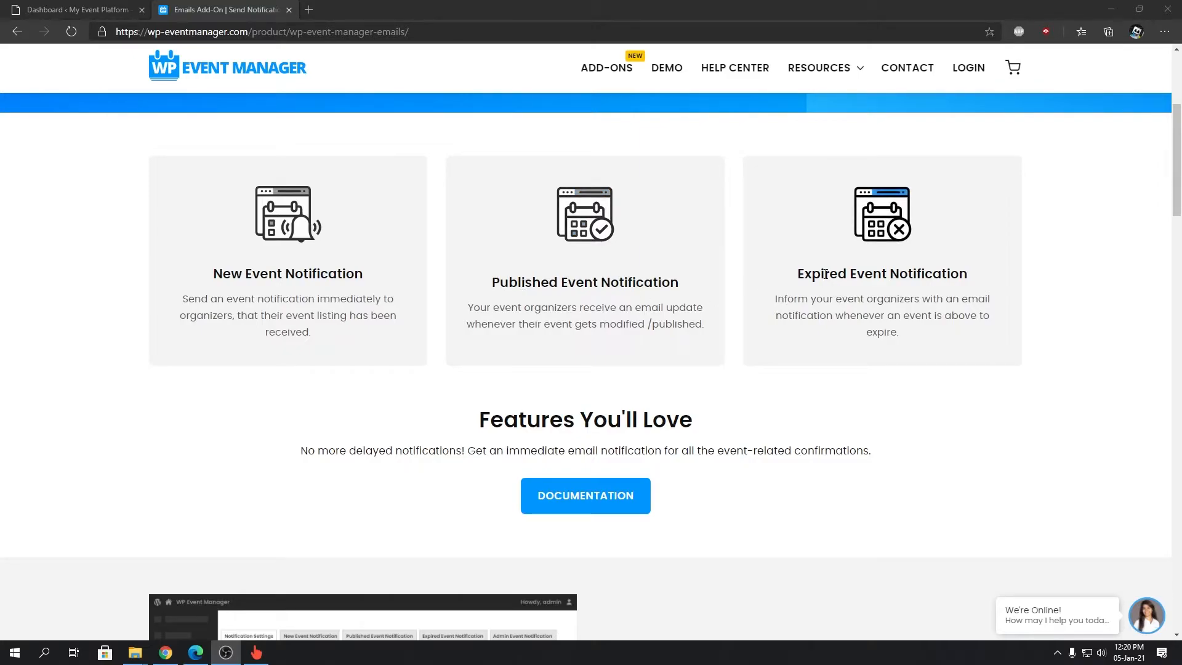
scroll(down, 3)
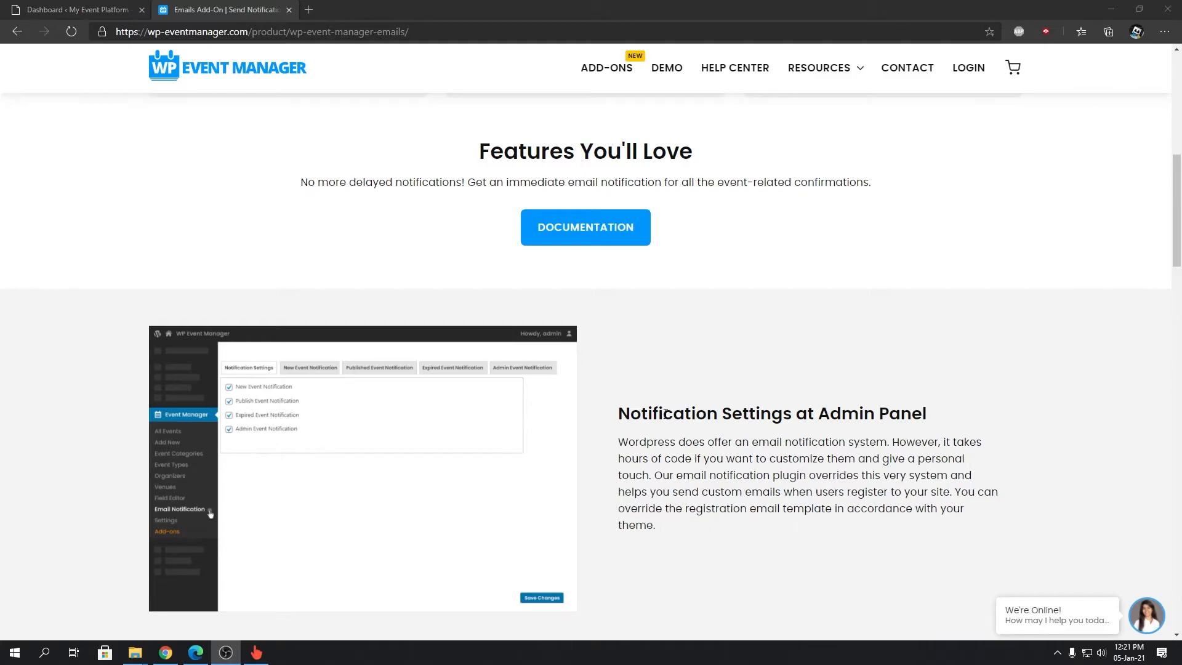
mouse_move(718, 347)
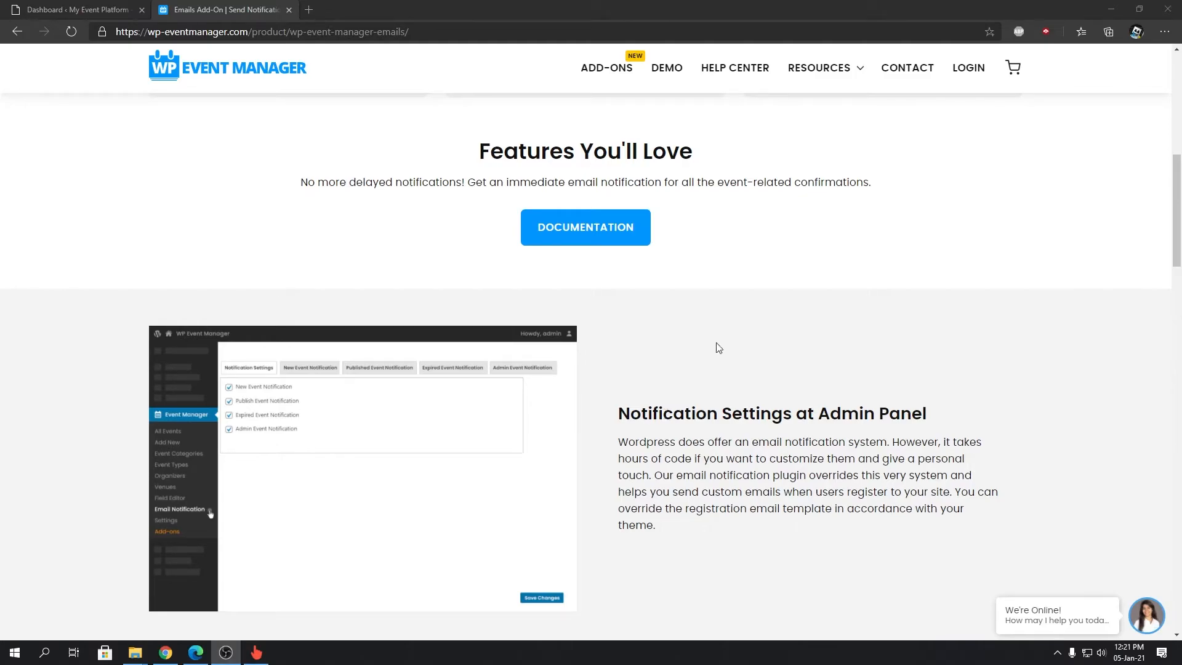
mouse_move(280, 398)
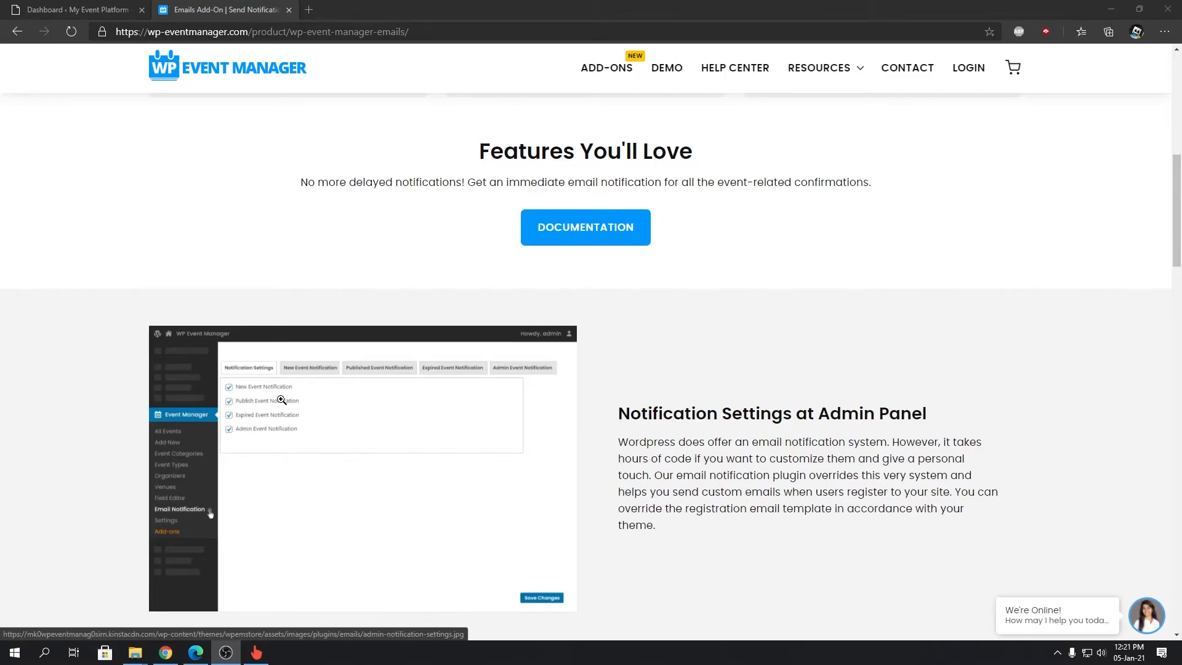
mouse_move(326, 365)
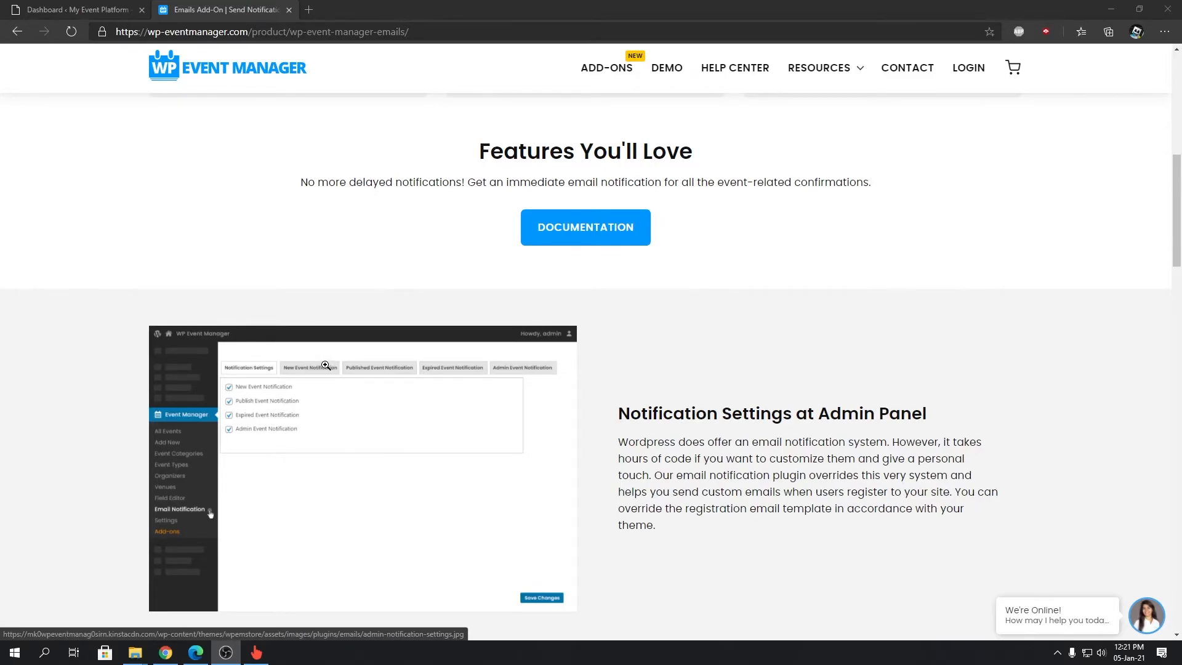
scroll(down, 3)
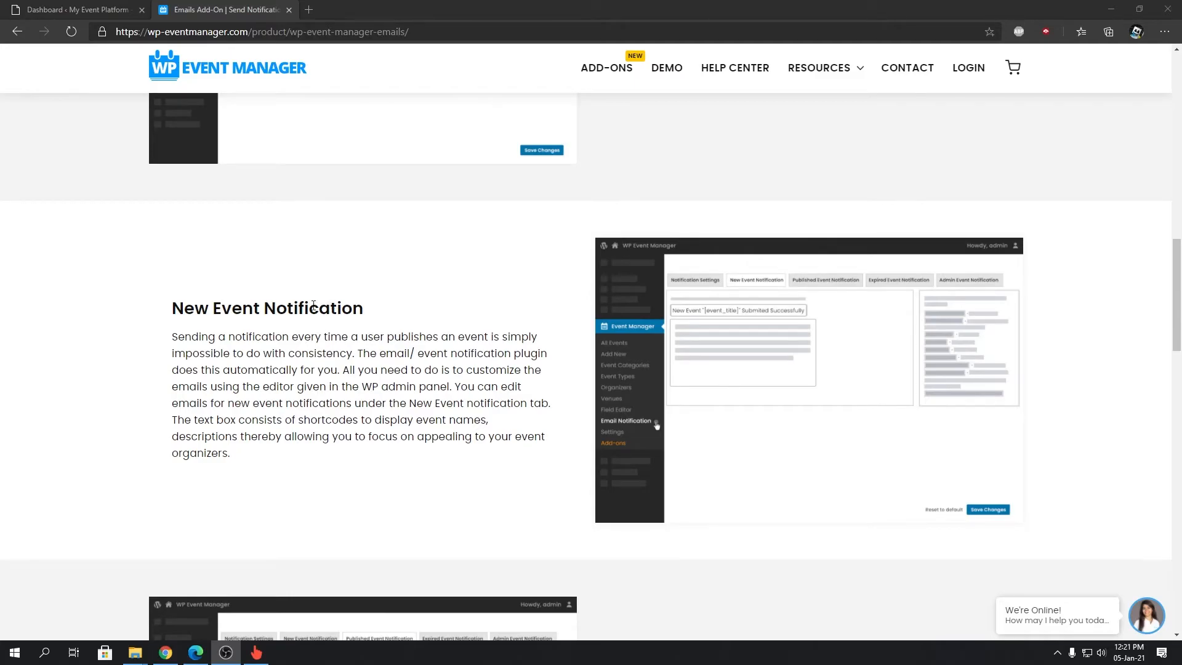
scroll(down, 3)
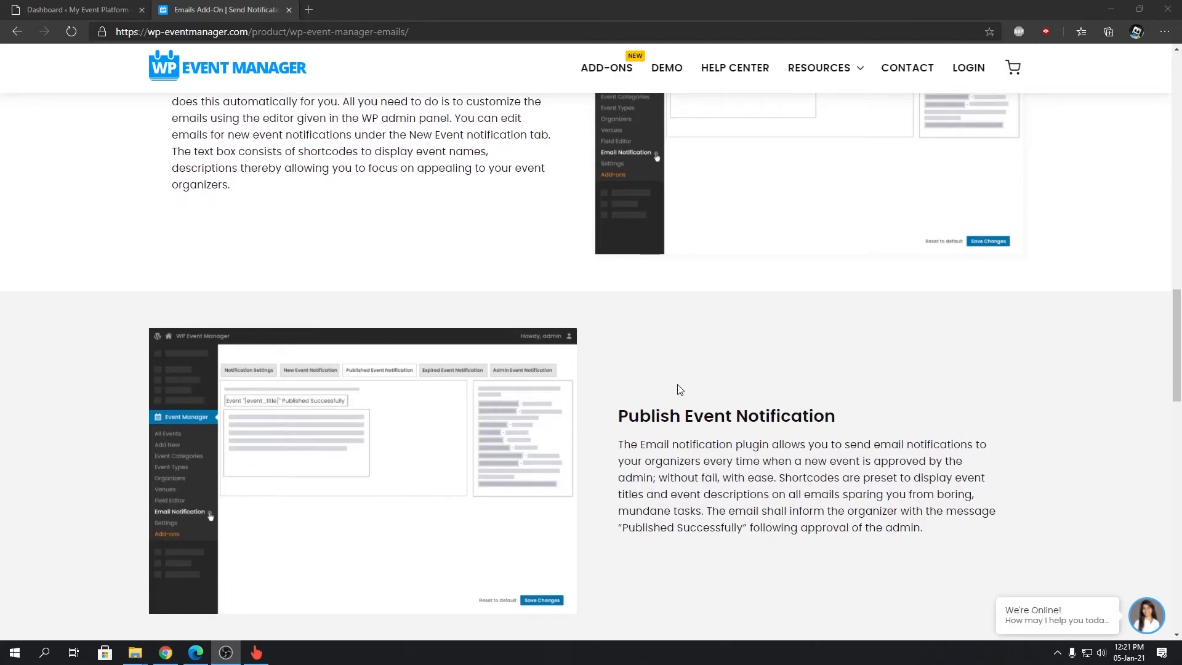
scroll(down, 3)
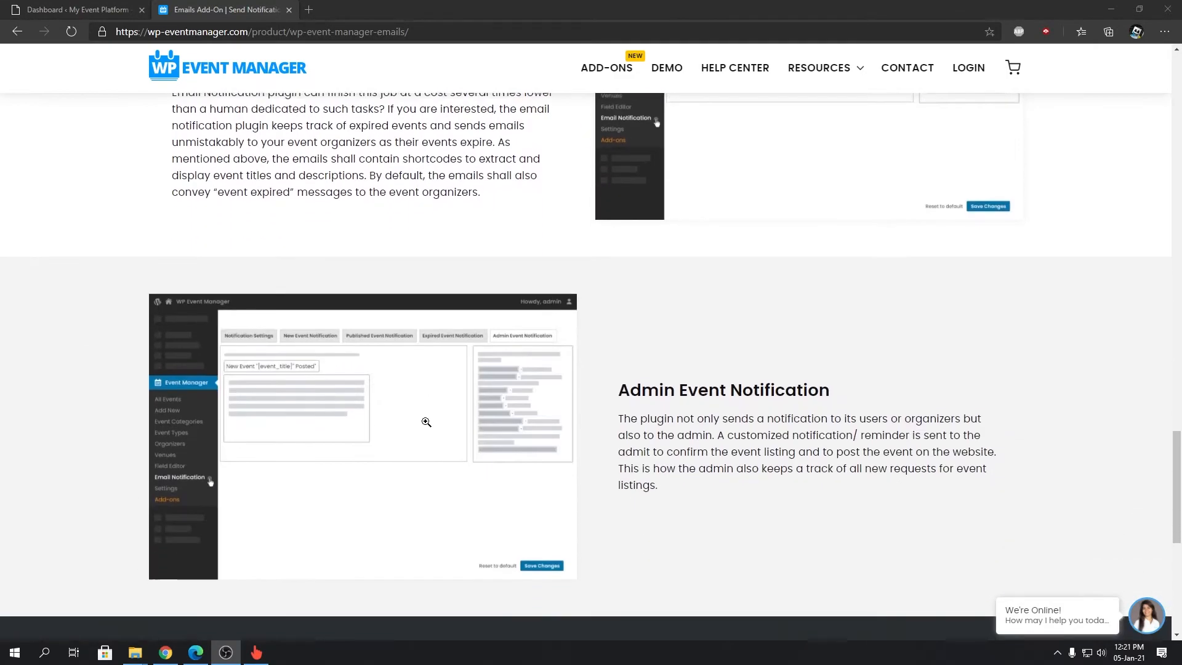
scroll(down, 3)
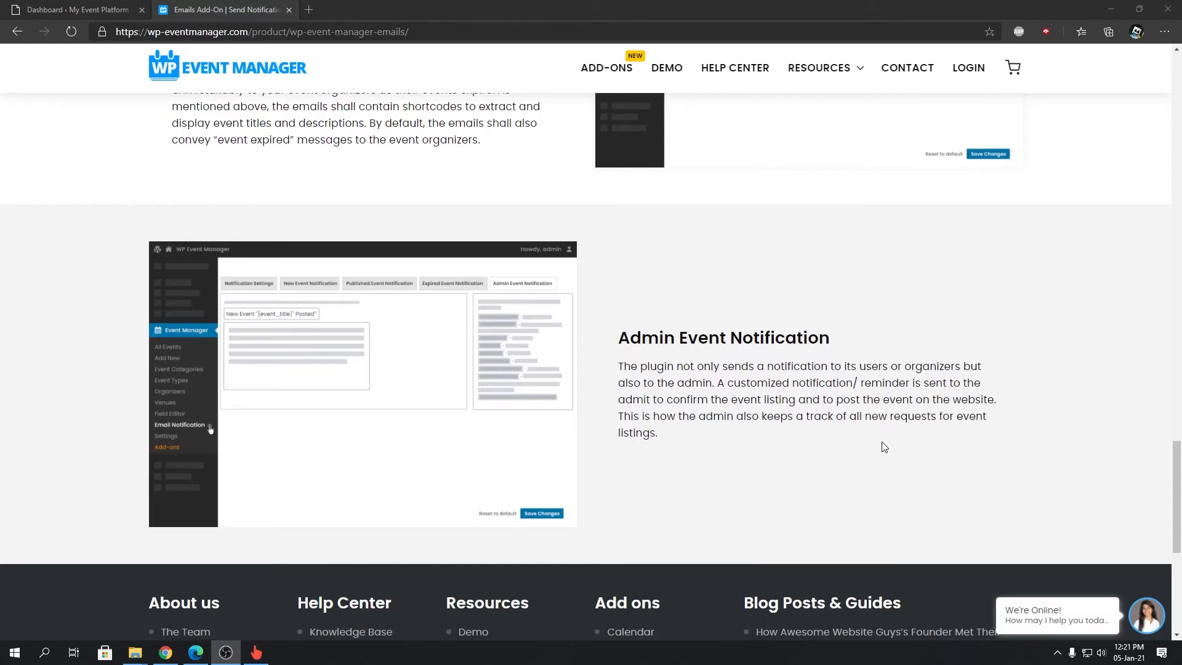
mouse_move(846, 453)
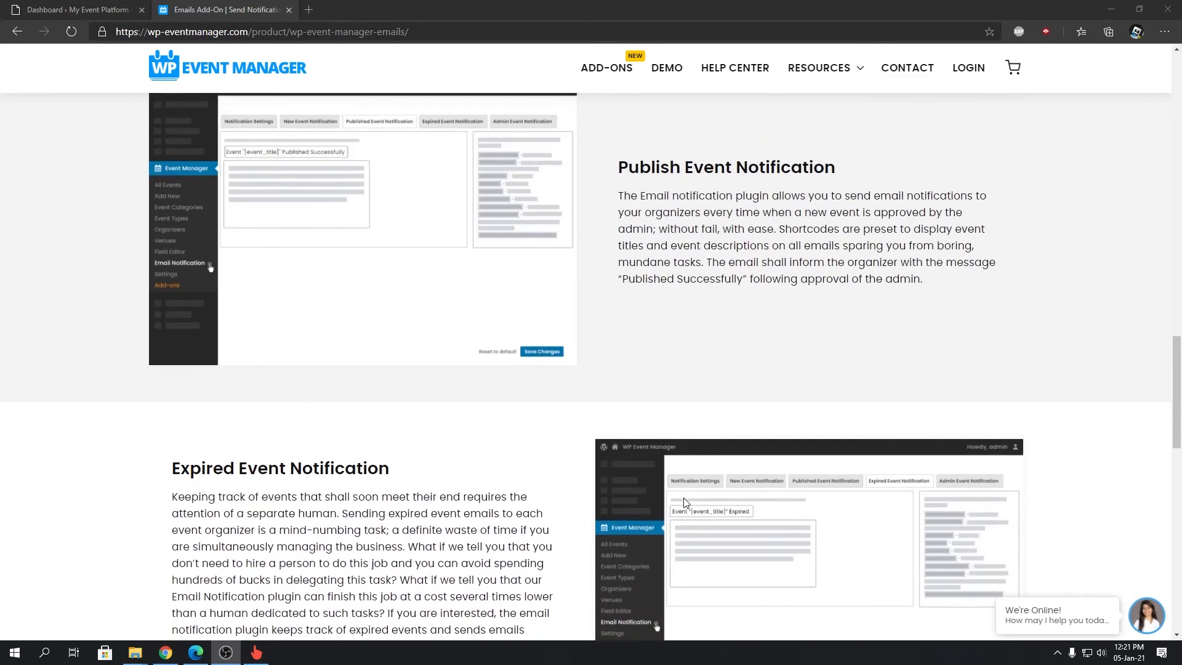
scroll(down, 3)
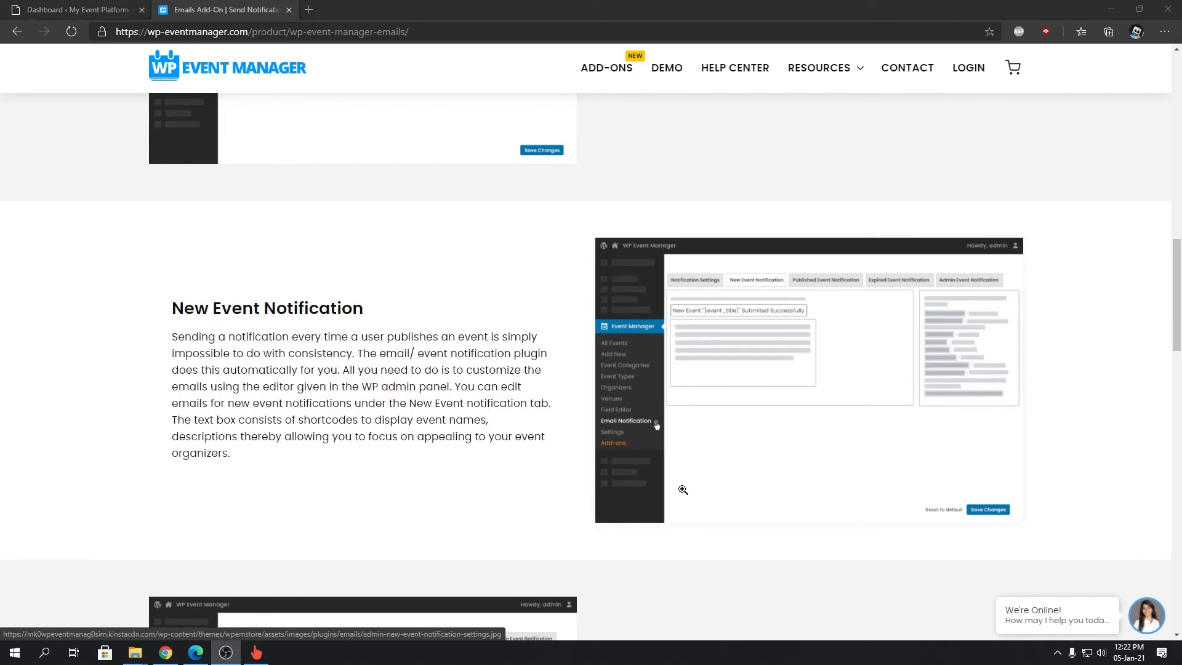
scroll(up, 3)
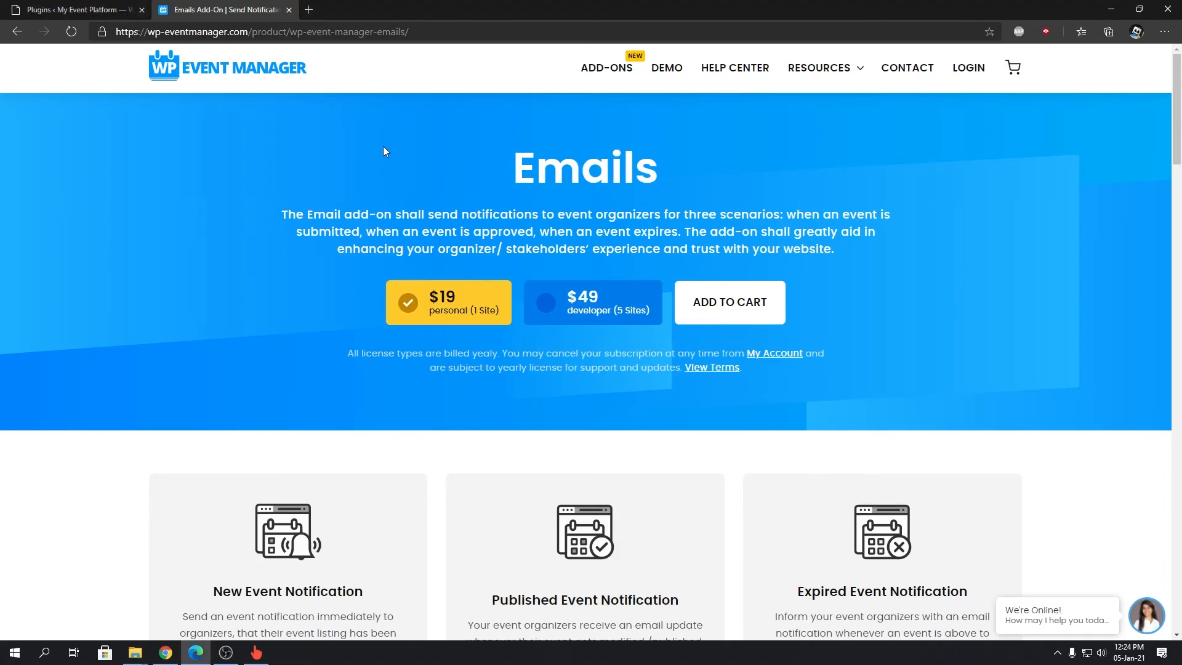
mouse_move(397, 149)
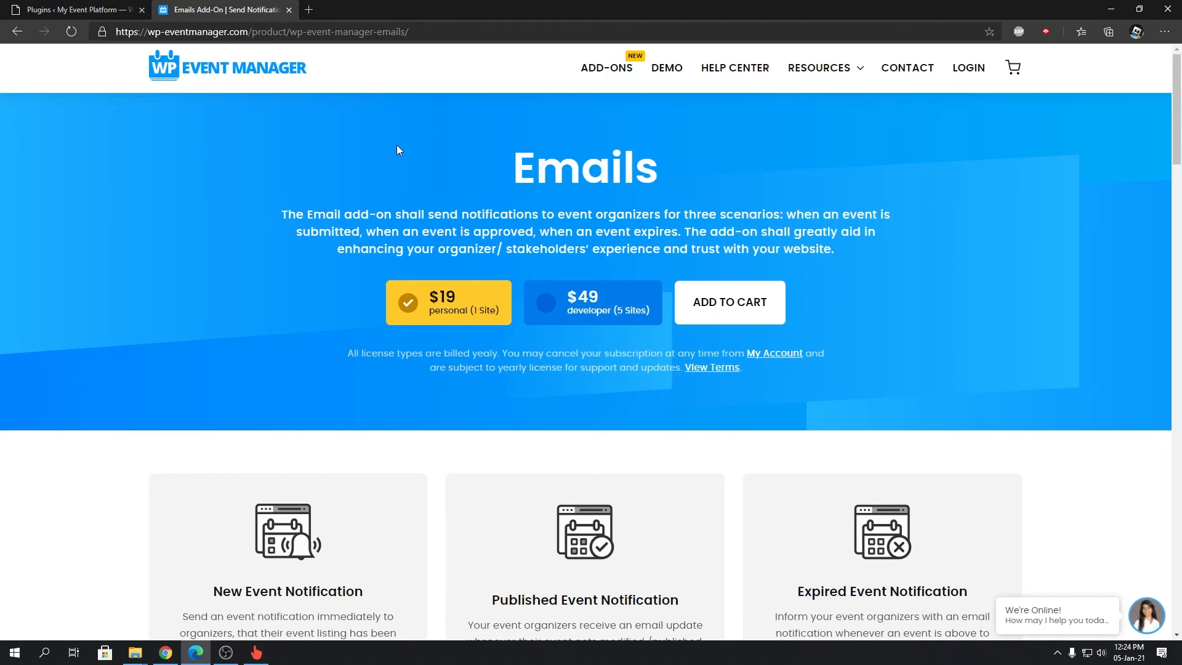